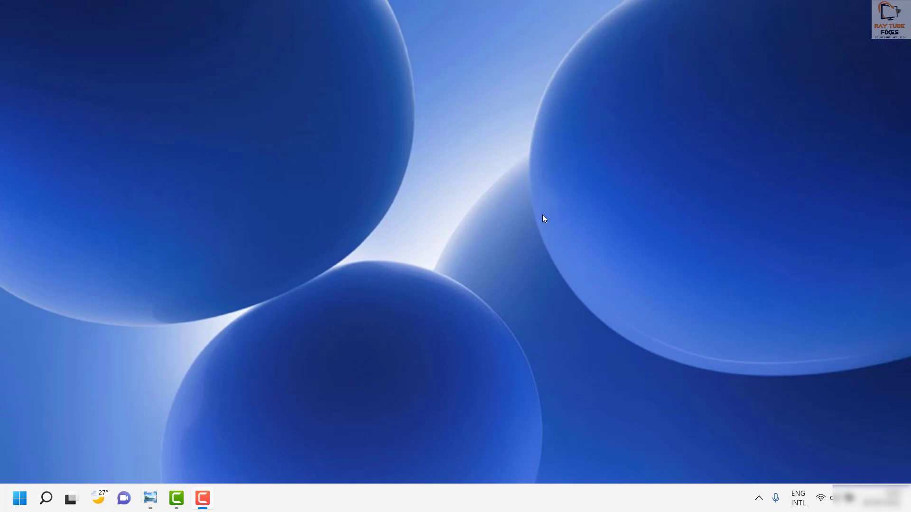
{"action": "mouse_move", "coordinate": [539, 225]}
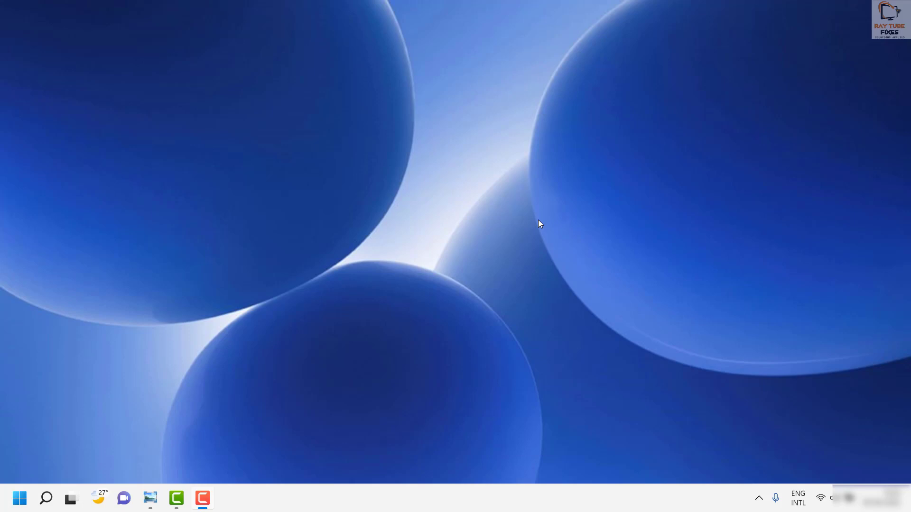
{"action": "mouse_move", "coordinate": [308, 504]}
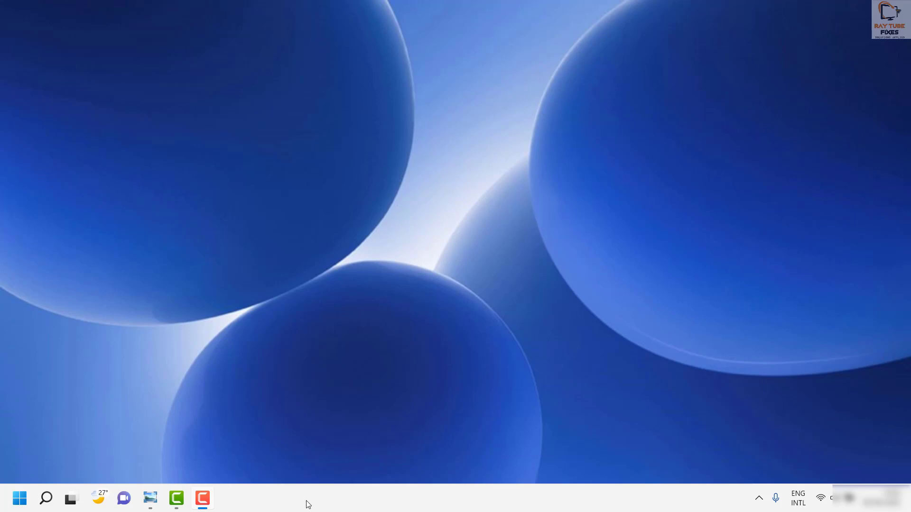
{"action": "mouse_move", "coordinate": [47, 499]}
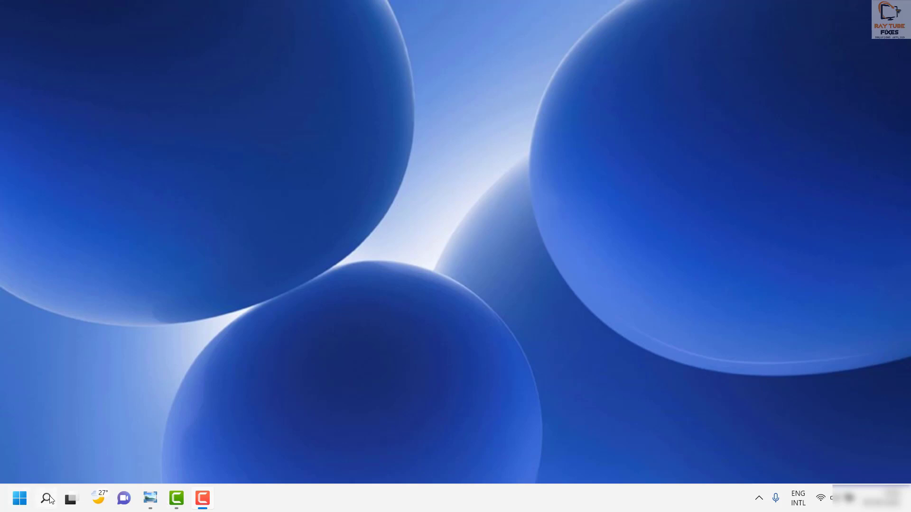
Search Windows for 'services' to launch the Services console
{"action": "left_click", "coordinate": [47, 499]}
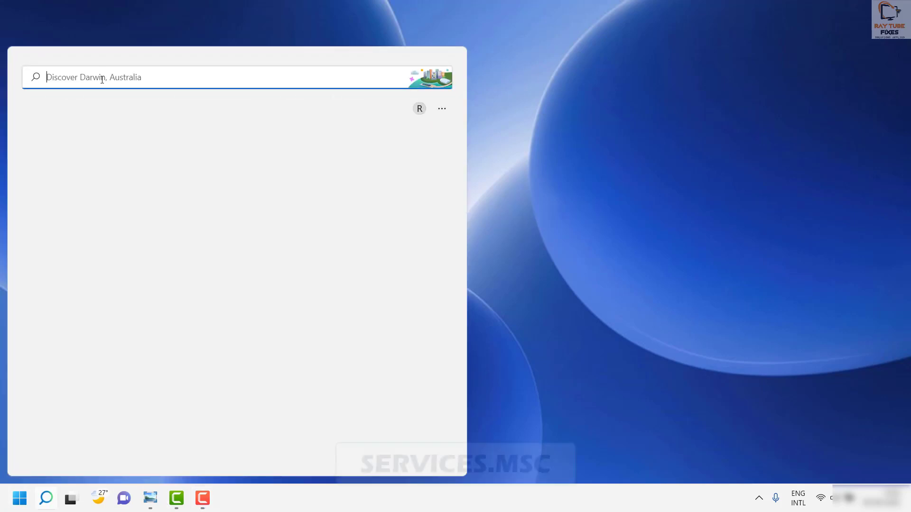
{"action": "type", "text": "services"}
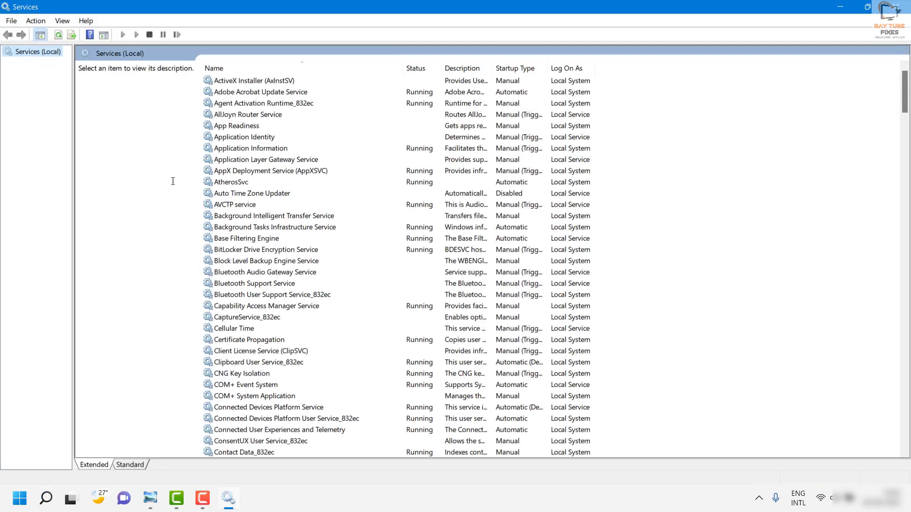
Find the Intel services and bring up actions for Intel(R) Content Protection HDCP Service
{"action": "left_click", "coordinate": [266, 160]}
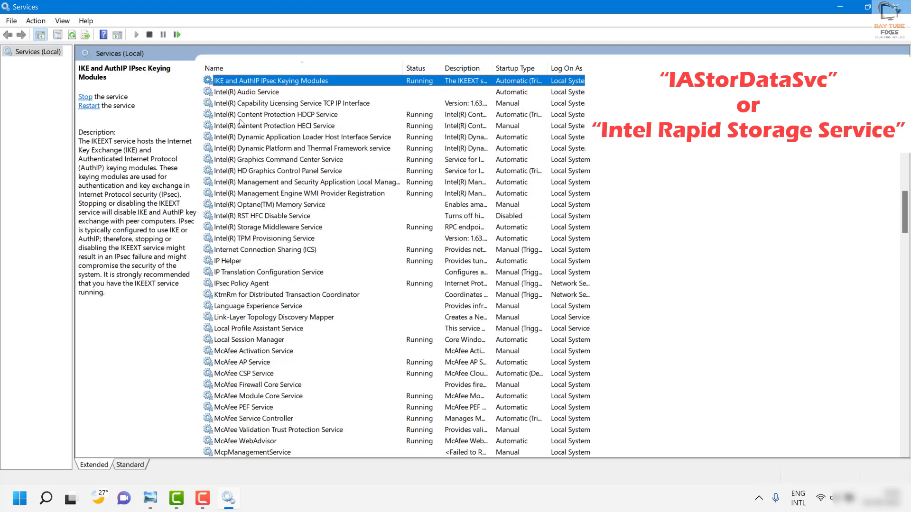
{"action": "right_click", "coordinate": [277, 115]}
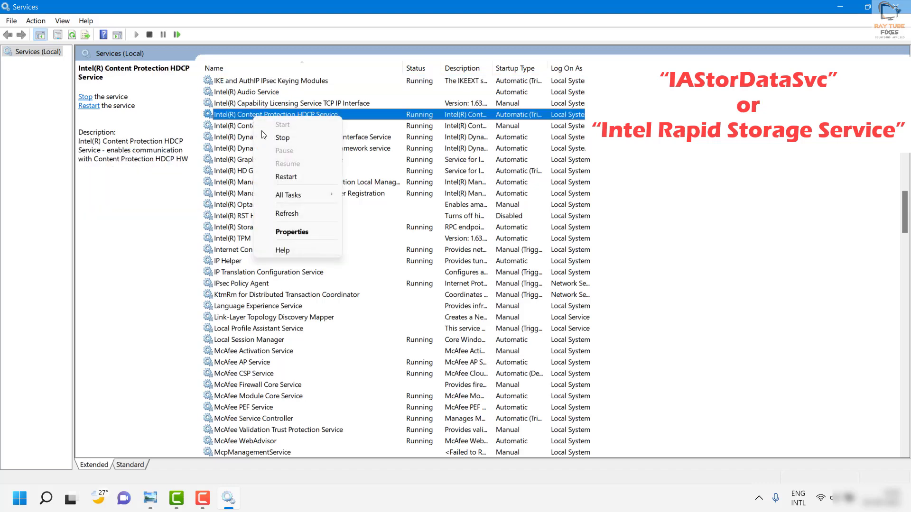
{"action": "mouse_move", "coordinate": [291, 232]}
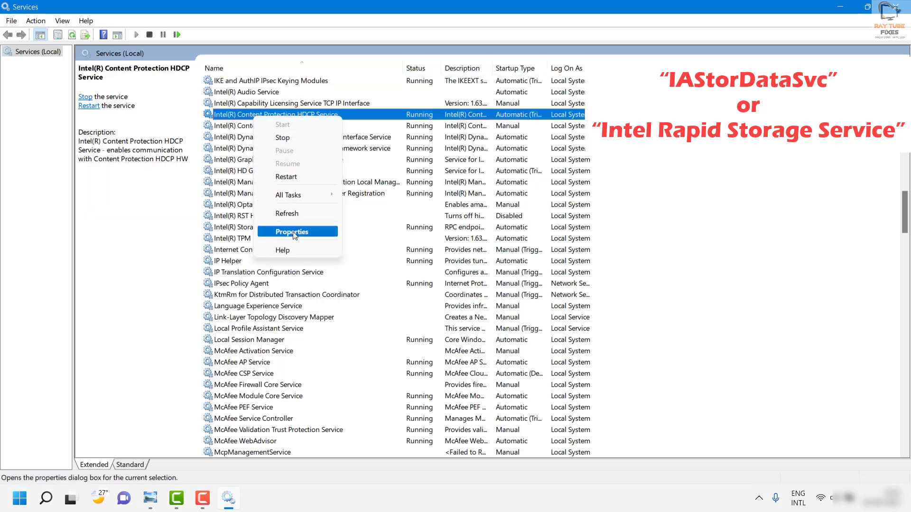
{"action": "left_click", "coordinate": [291, 232]}
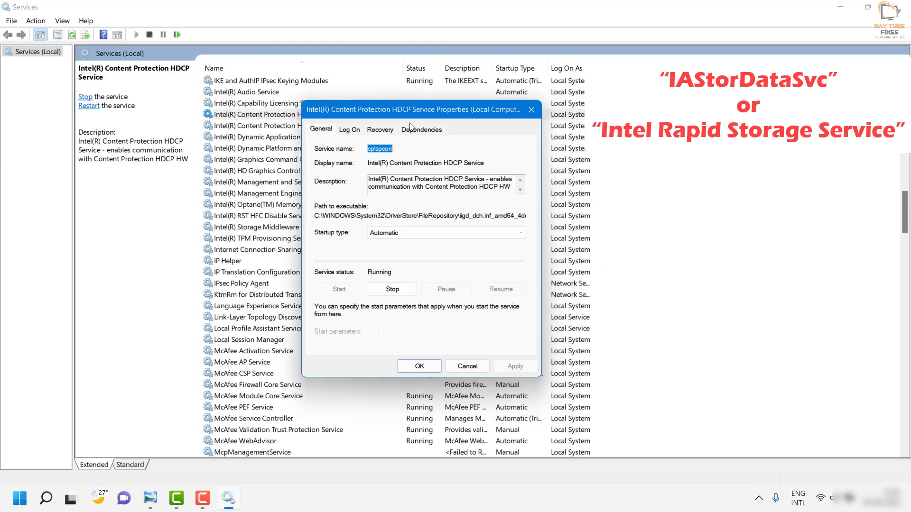
{"action": "mouse_move", "coordinate": [401, 123]}
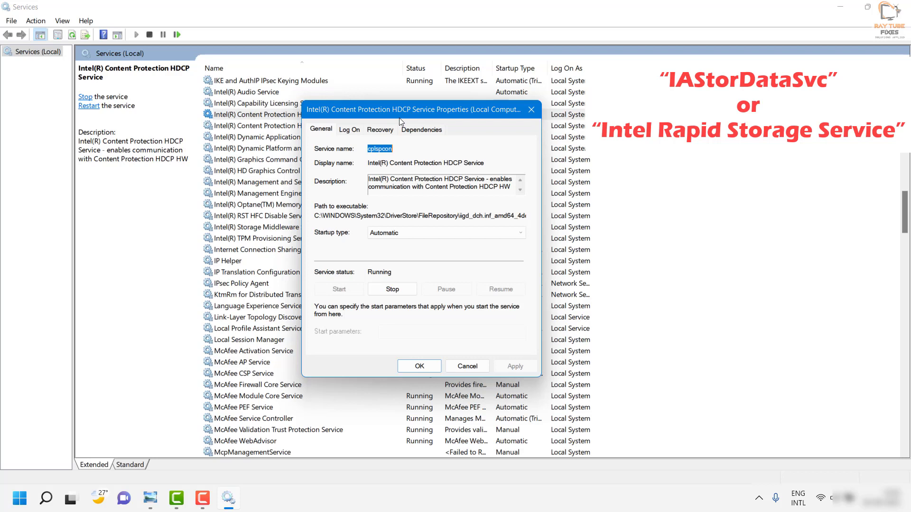
{"action": "mouse_move", "coordinate": [426, 137]}
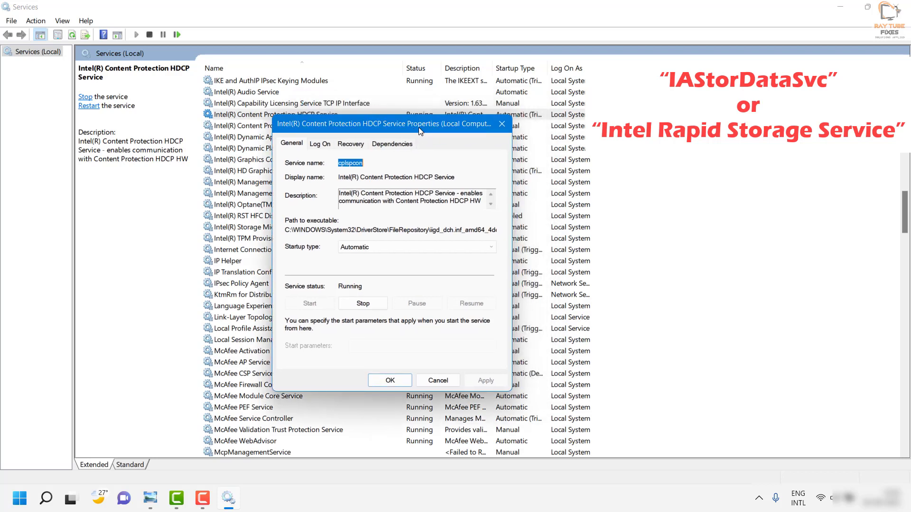
{"action": "mouse_move", "coordinate": [465, 134]}
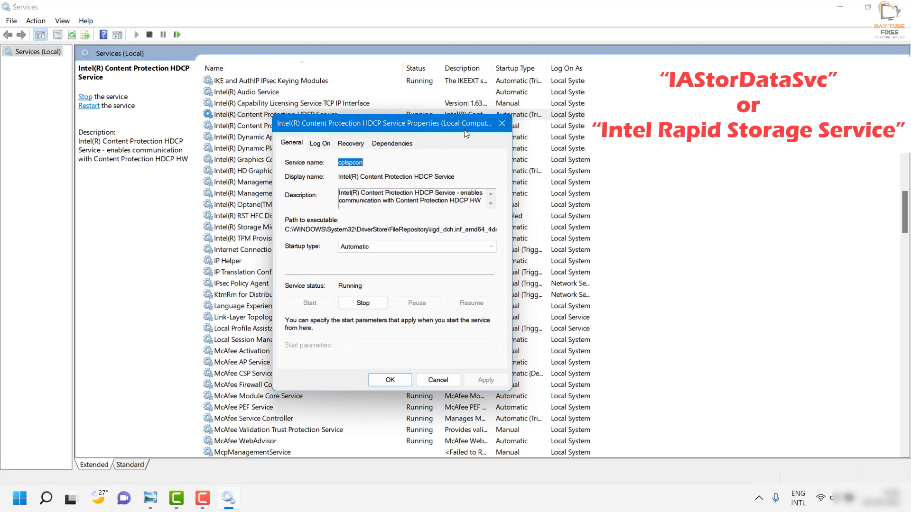
{"action": "right_click", "coordinate": [261, 114]}
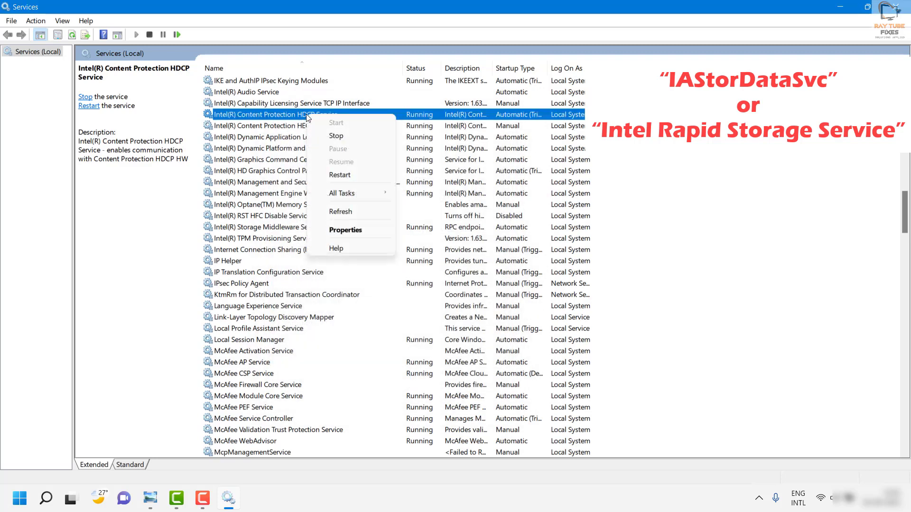
{"action": "left_click", "coordinate": [345, 230]}
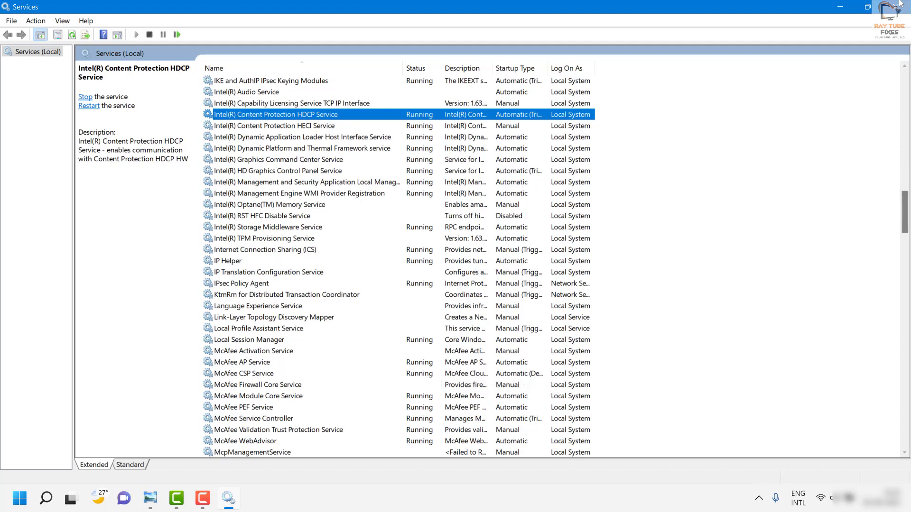
Close the Services window, returning to the empty desktop
{"action": "left_click", "coordinate": [840, 7]}
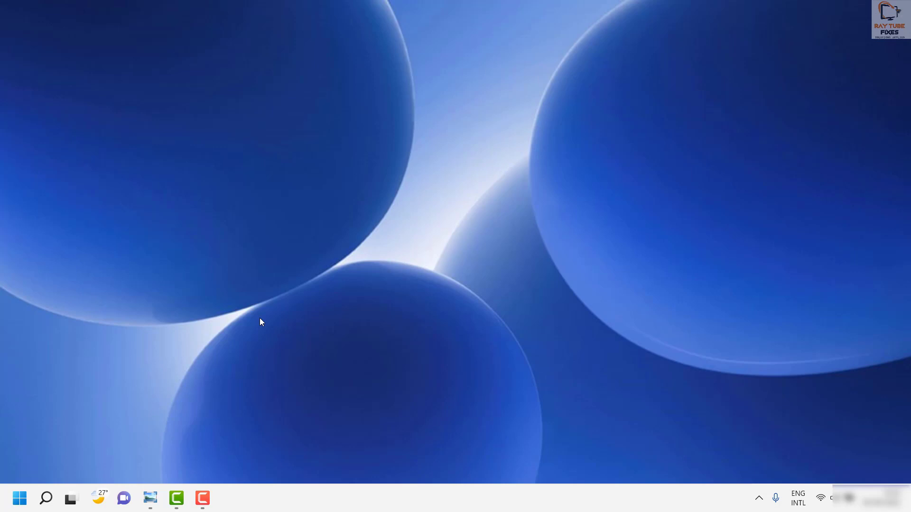
{"action": "mouse_move", "coordinate": [47, 498]}
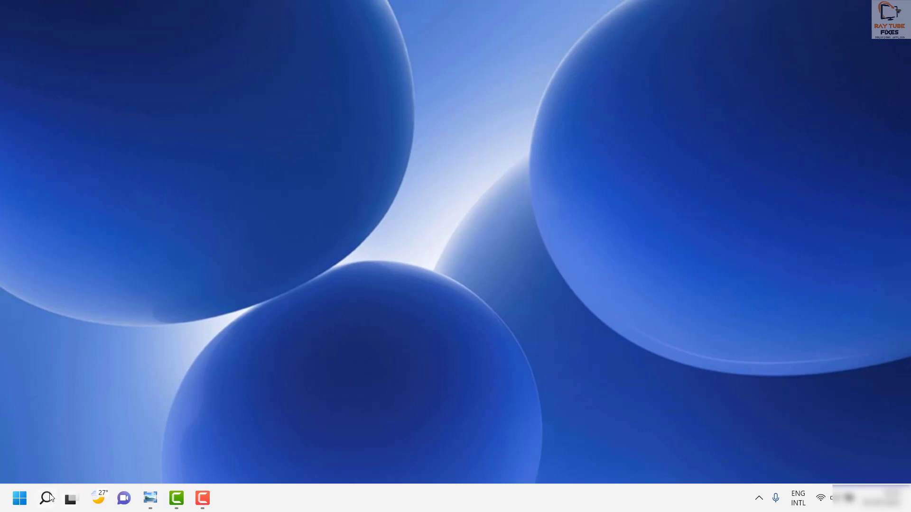
Search Windows for 'appwiz.cpl' to launch Programs and Features
{"action": "left_click", "coordinate": [47, 499]}
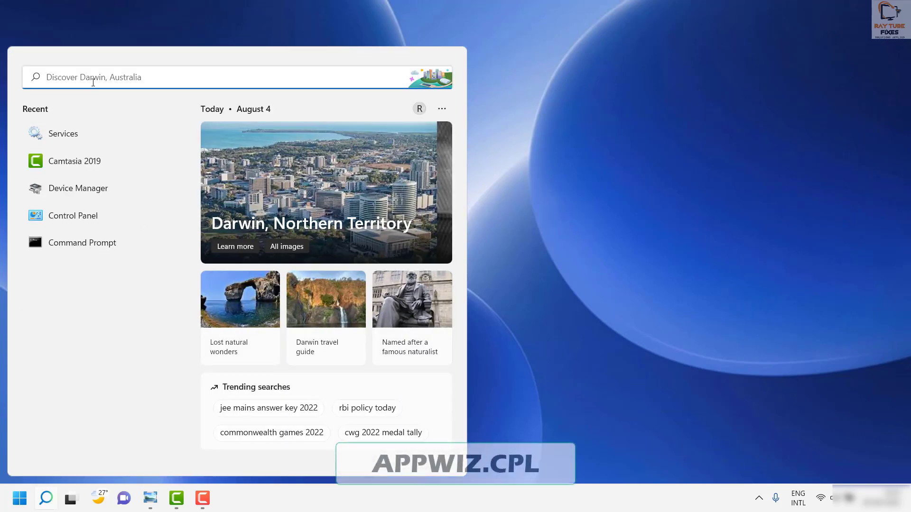
{"action": "type", "text": "appwiz"}
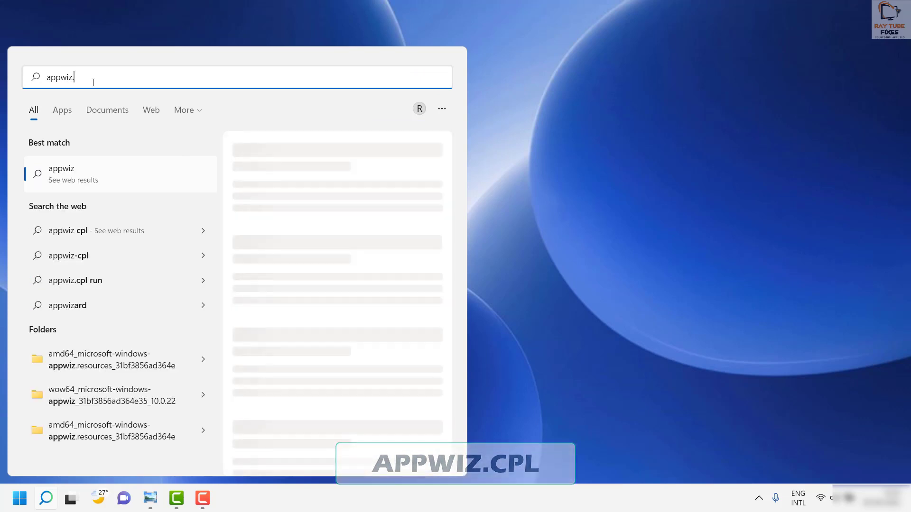
{"action": "type", "text": ".cpl"}
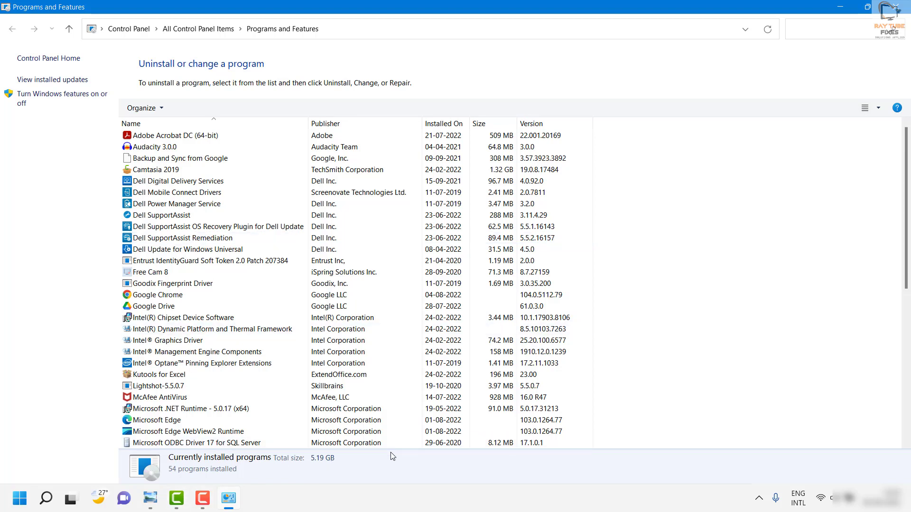
{"action": "mouse_move", "coordinate": [147, 499]}
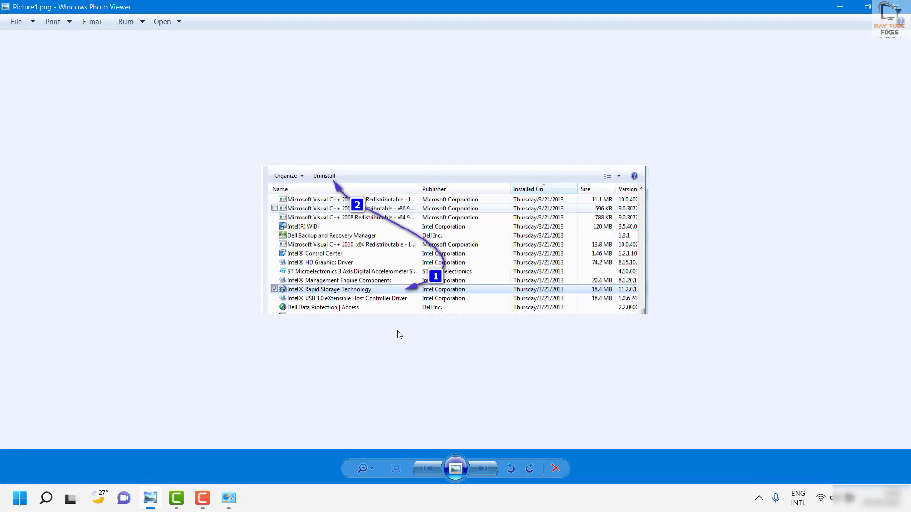
{"action": "mouse_move", "coordinate": [294, 292]}
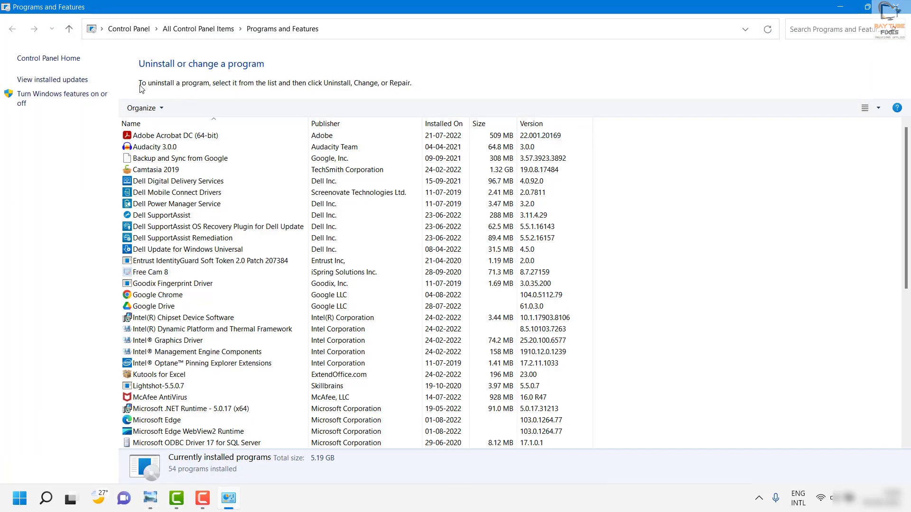
Select Intel(R) Chipset Device Software, version 10.1.17903.8106, in the program list
{"action": "left_click", "coordinate": [183, 318]}
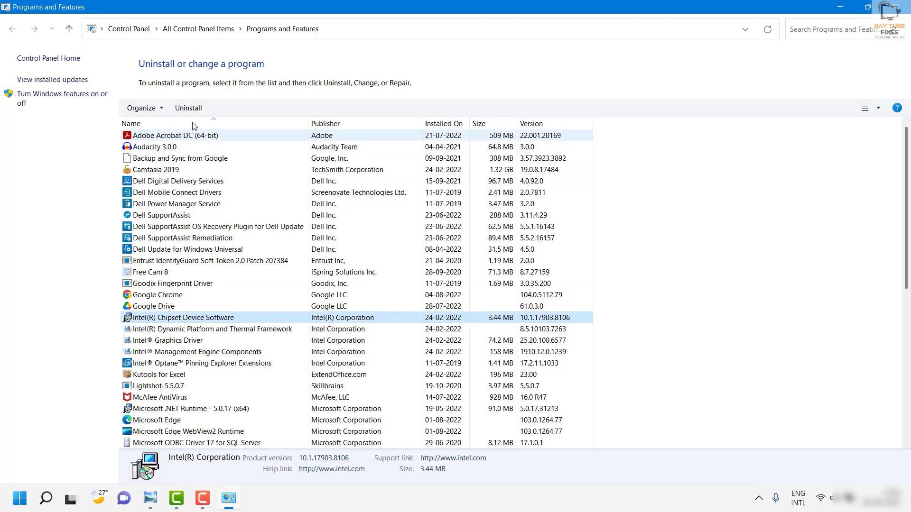
{"action": "mouse_move", "coordinate": [188, 108]}
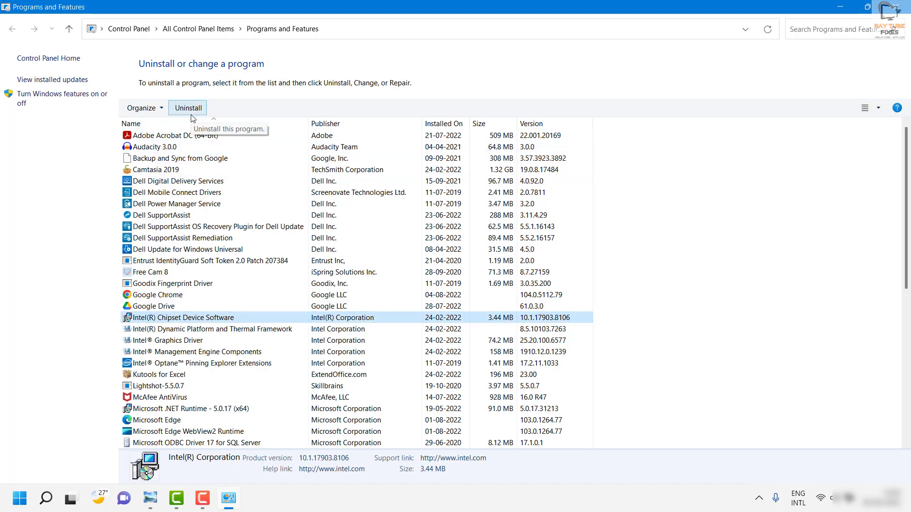